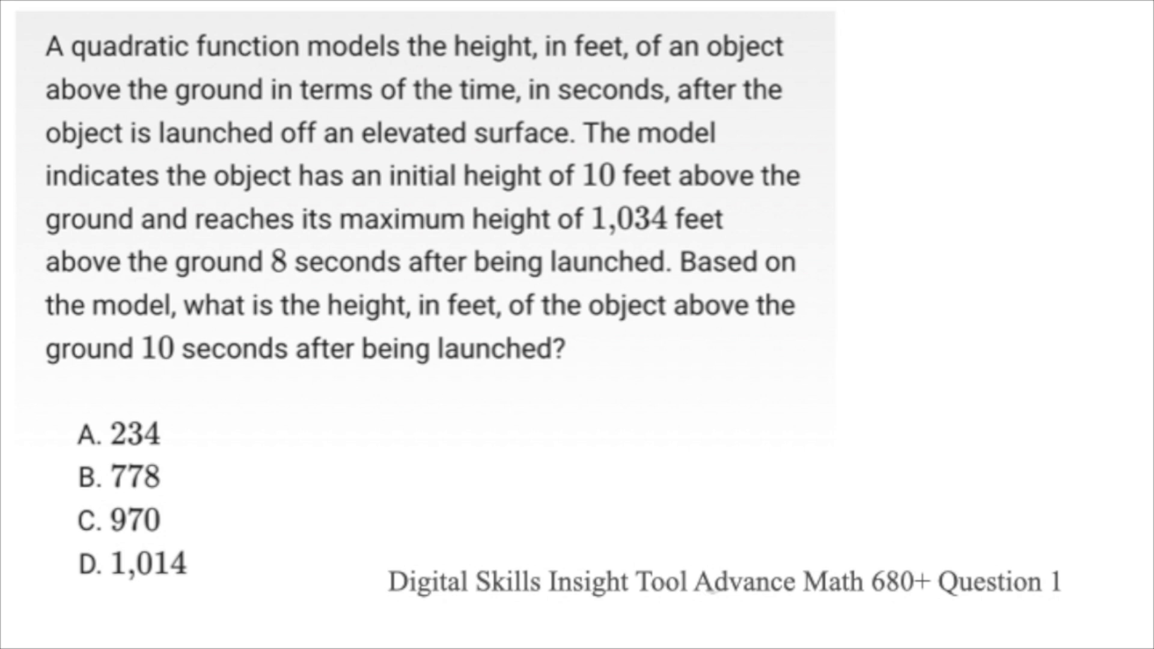
Add a new table for the launch data points (0, 10) and (8, 1034).
left_click(61, 93)
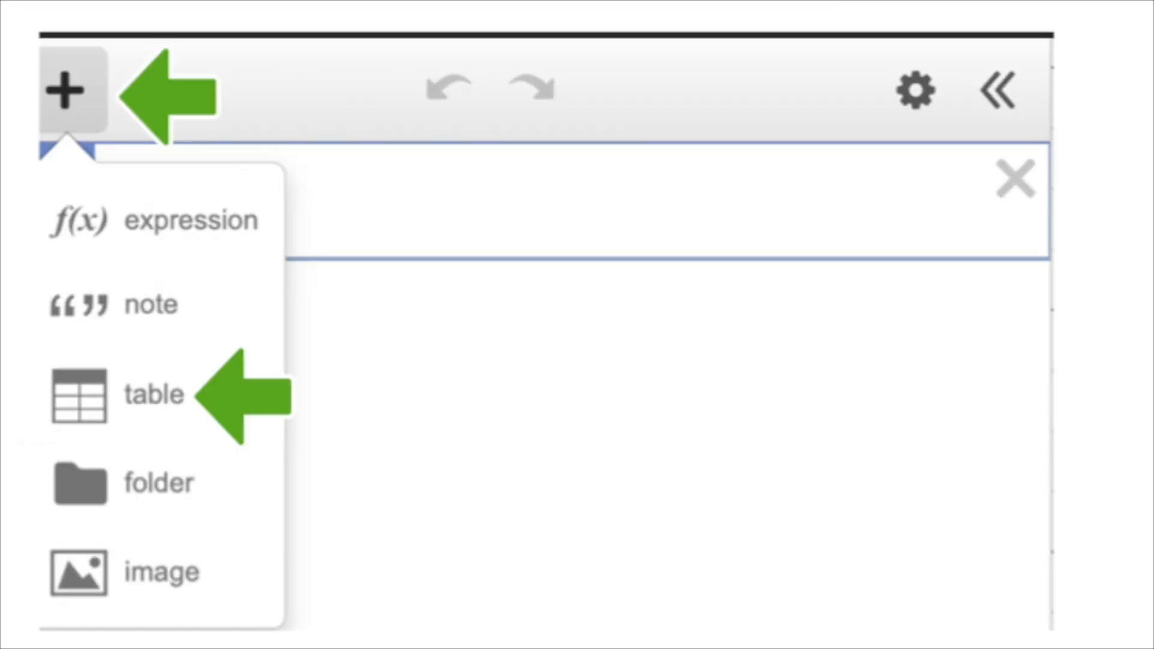
left_click(154, 394)
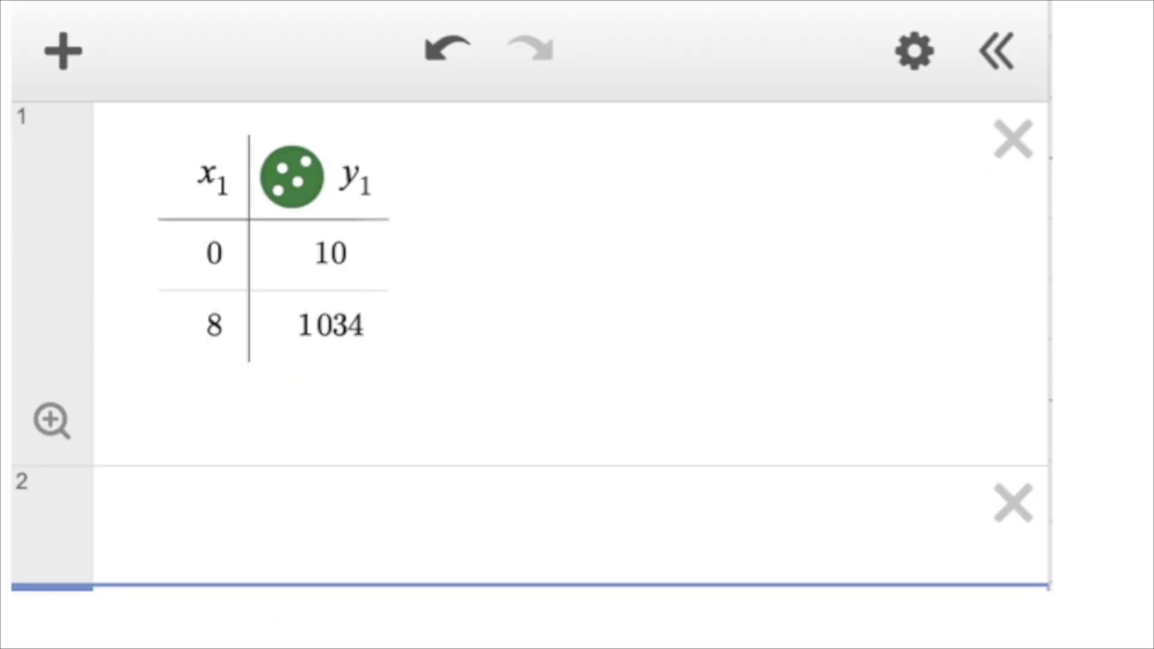